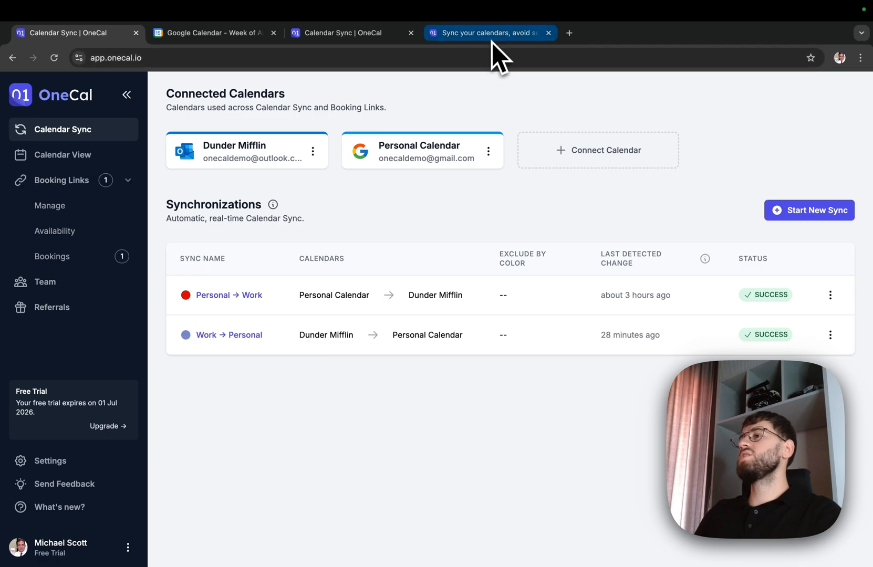
# Switch to the OneCal website to view its privacy-focused calendar sync section.
pyautogui.click(490, 32)
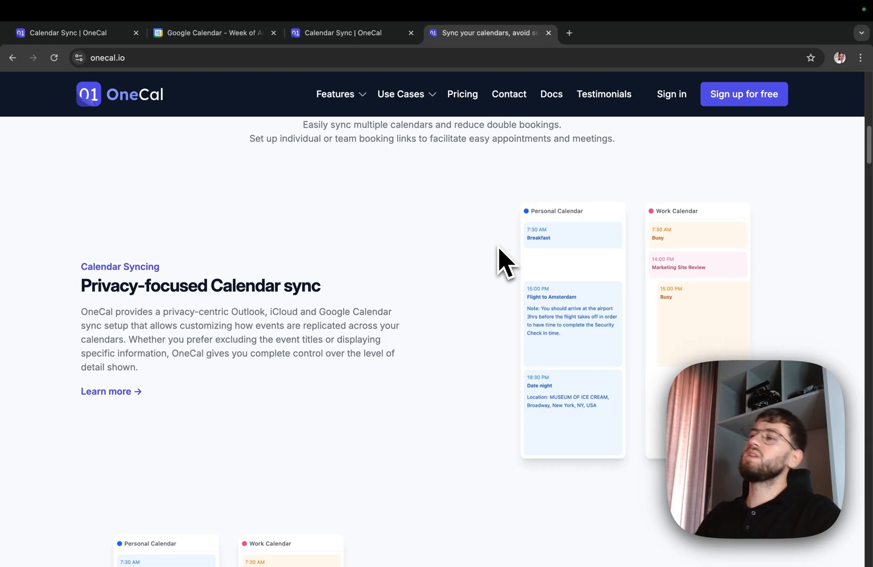
pyautogui.moveTo(657, 225)
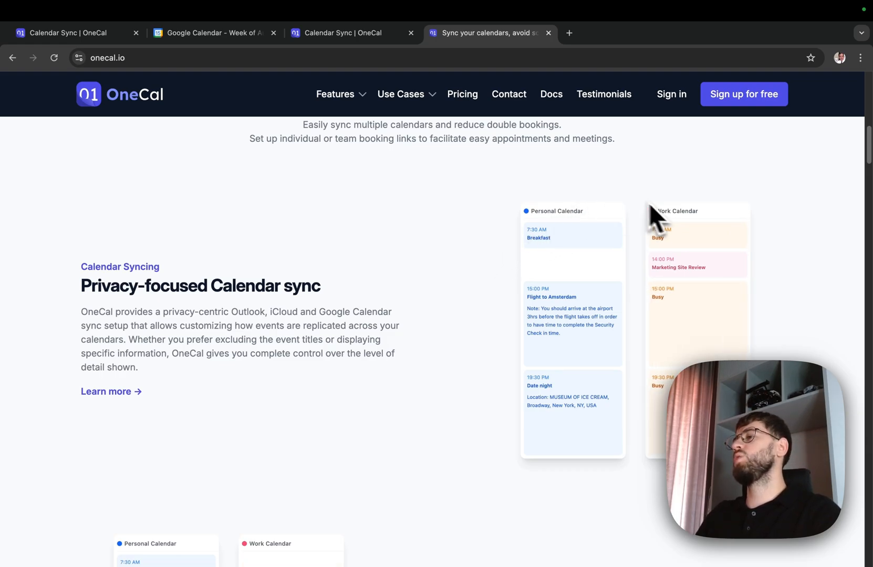
pyautogui.moveTo(560, 233)
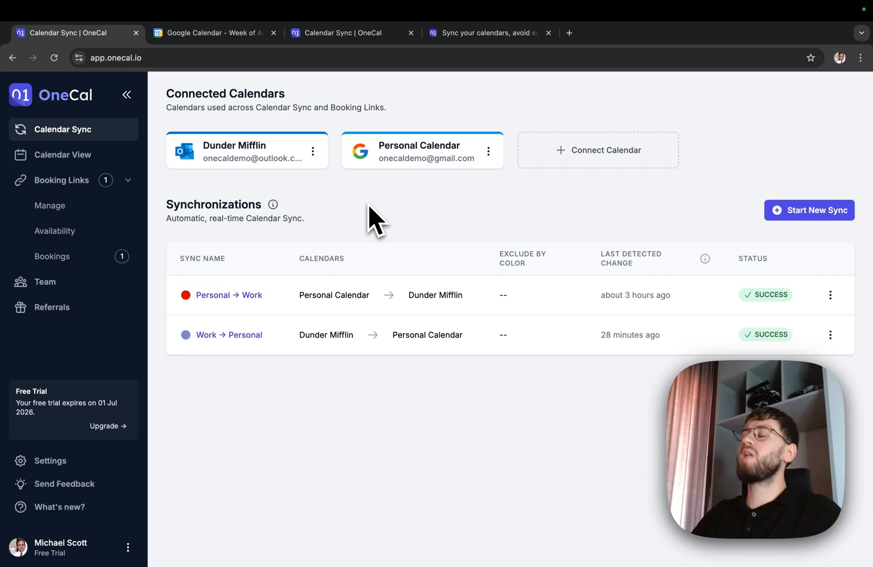
pyautogui.moveTo(334, 240)
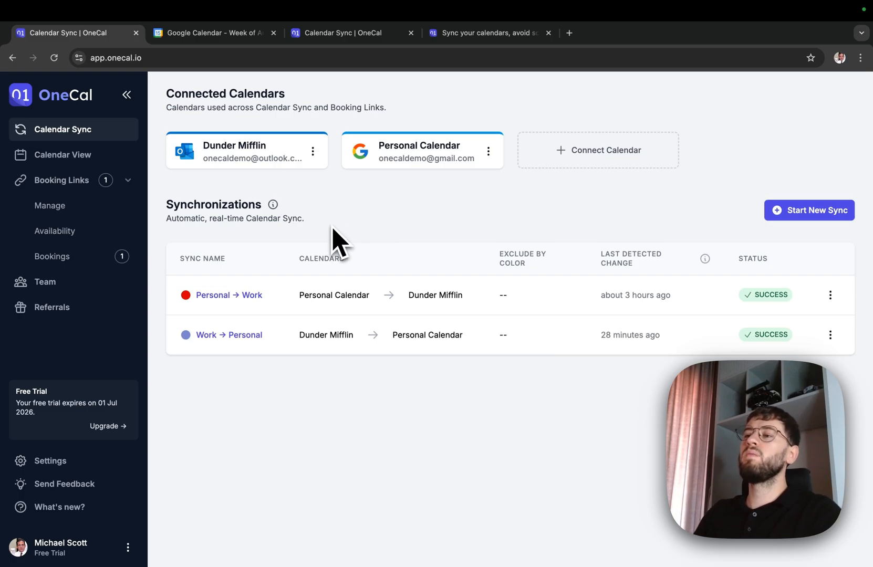
pyautogui.moveTo(222, 295)
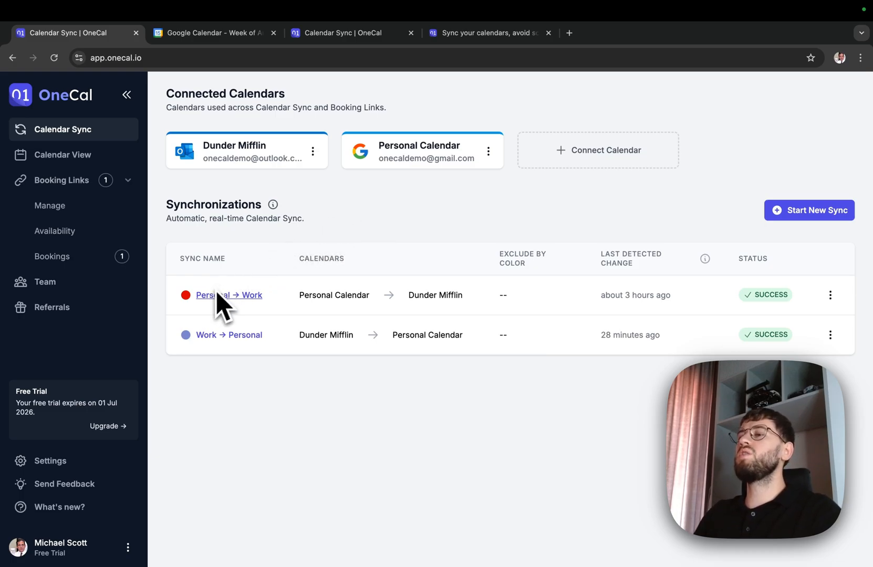
pyautogui.moveTo(220, 278)
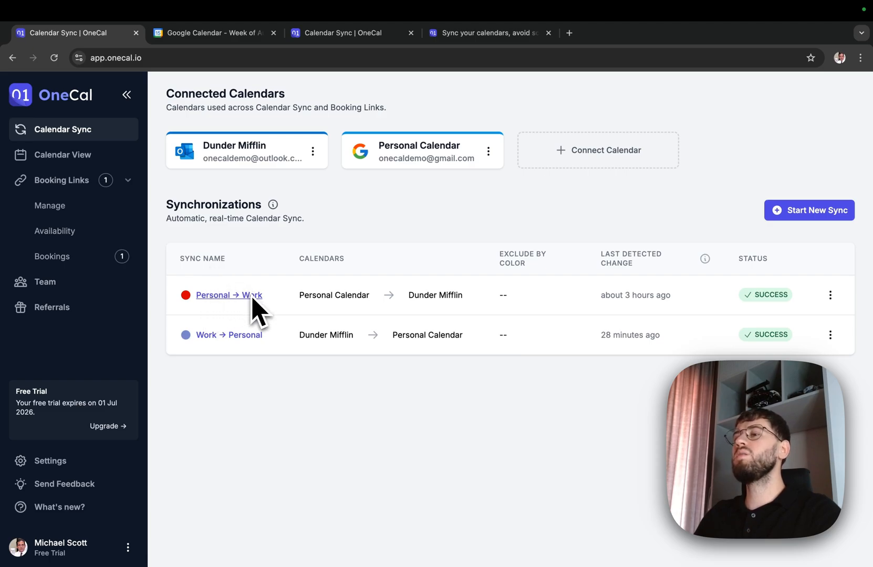
pyautogui.moveTo(287, 301)
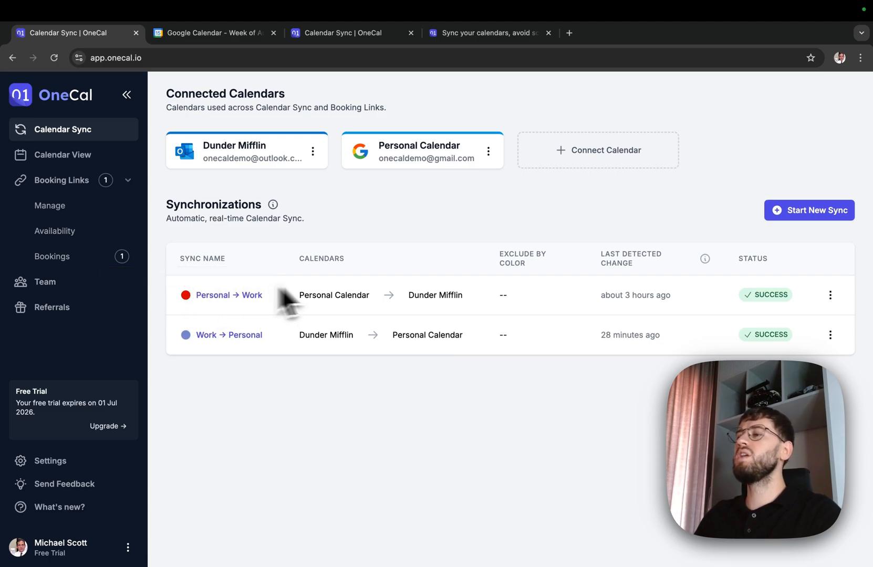
pyautogui.moveTo(341, 295)
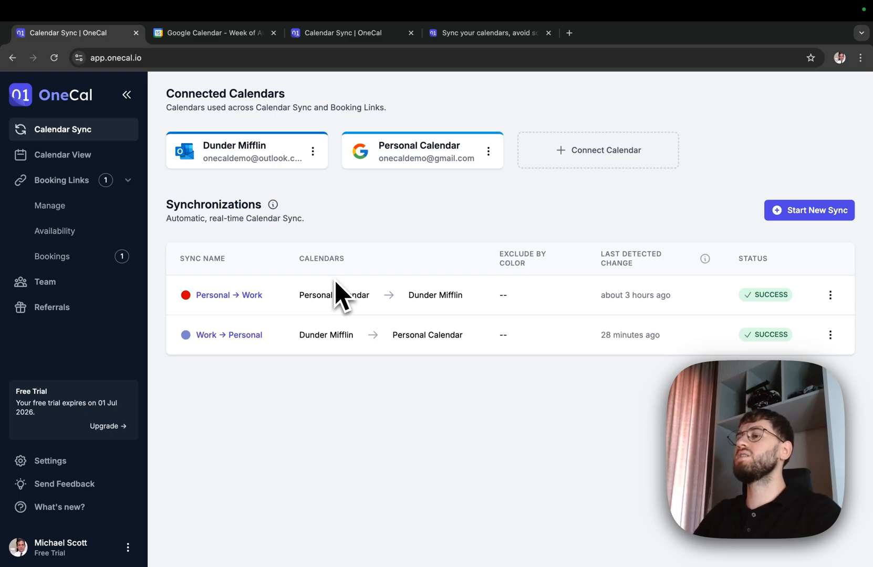
pyautogui.moveTo(315, 323)
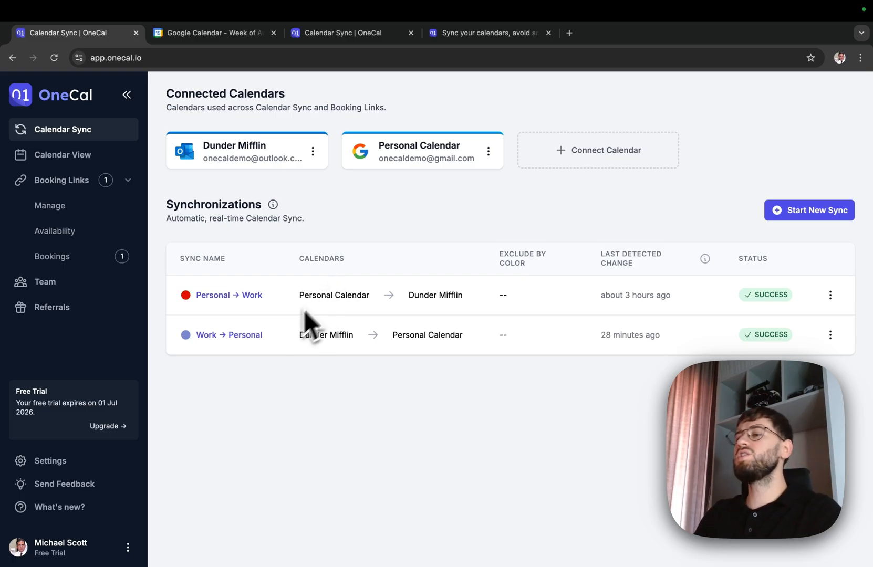
pyautogui.moveTo(229, 335)
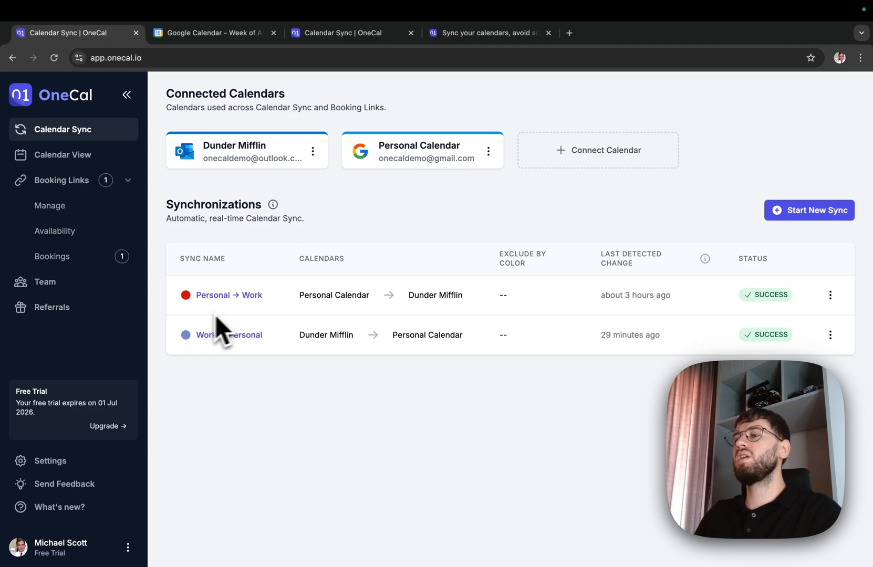
pyautogui.moveTo(186, 335)
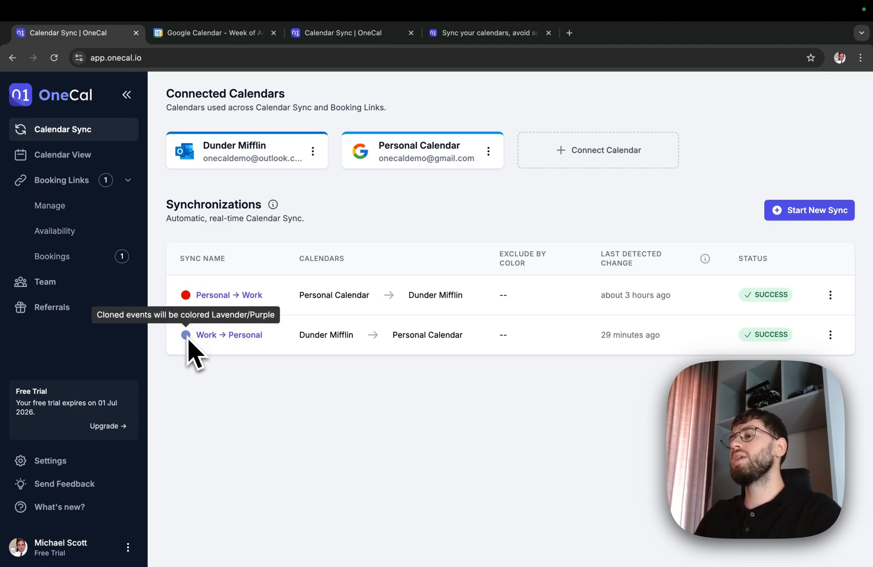
pyautogui.moveTo(248, 338)
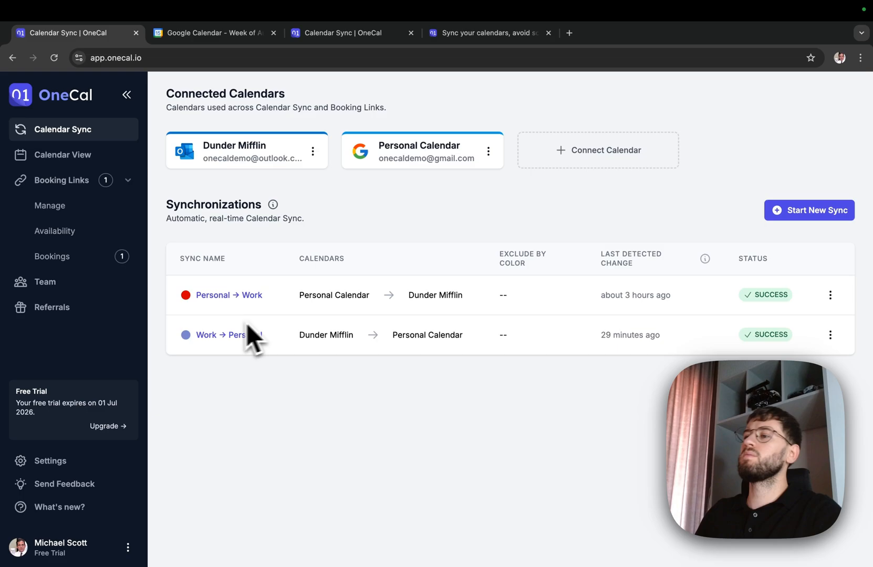
pyautogui.moveTo(303, 264)
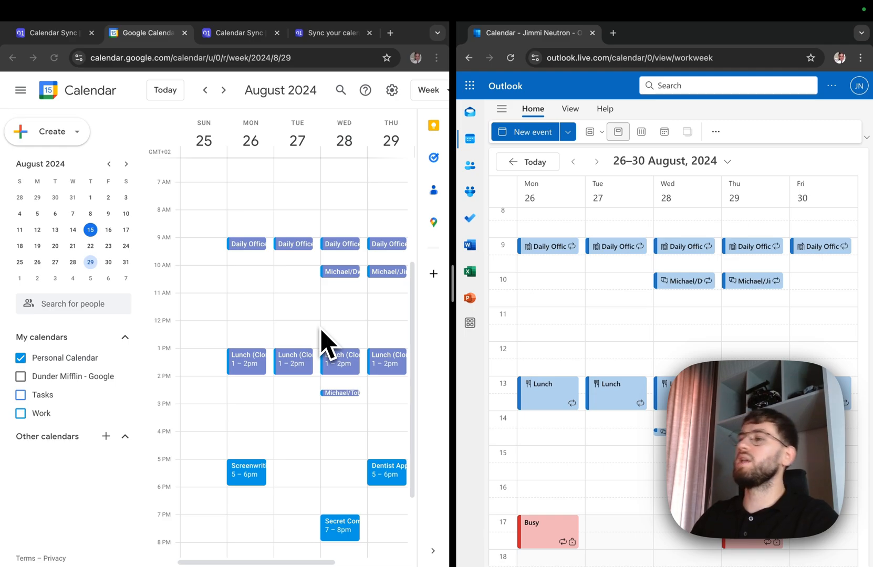
pyautogui.moveTo(337, 292)
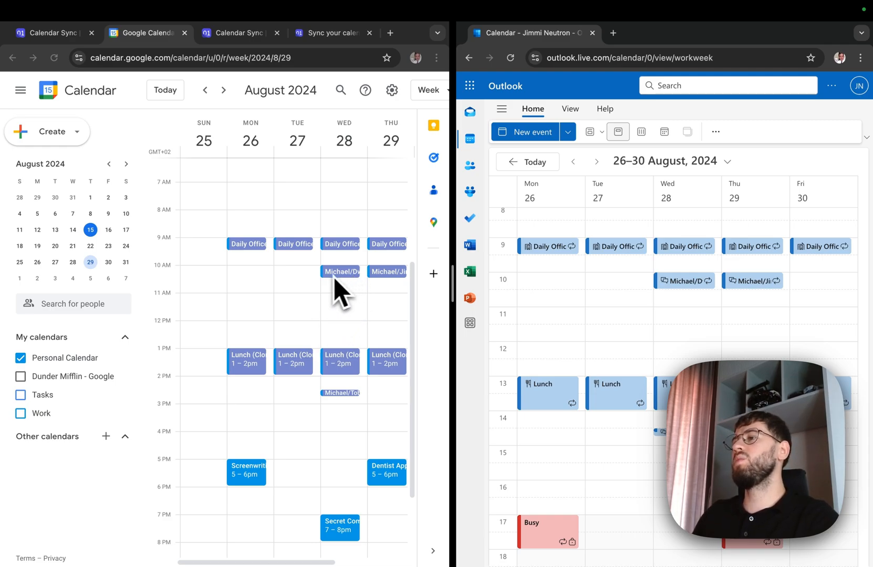
pyautogui.moveTo(248, 261)
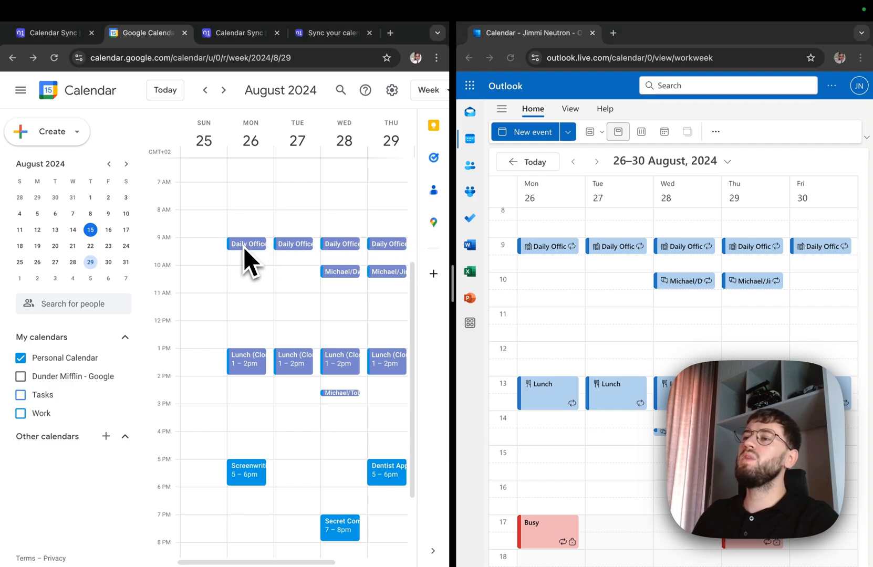
# Compare the mirrored 26–30 August Lunch events in Google Calendar and Outlook, then return to OneCal.
pyautogui.click(249, 244)
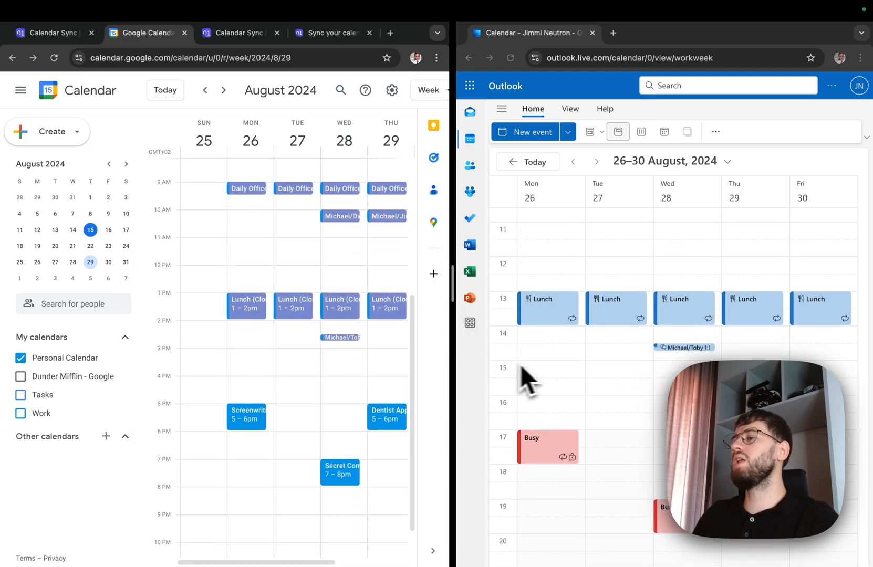
pyautogui.scroll(-3)
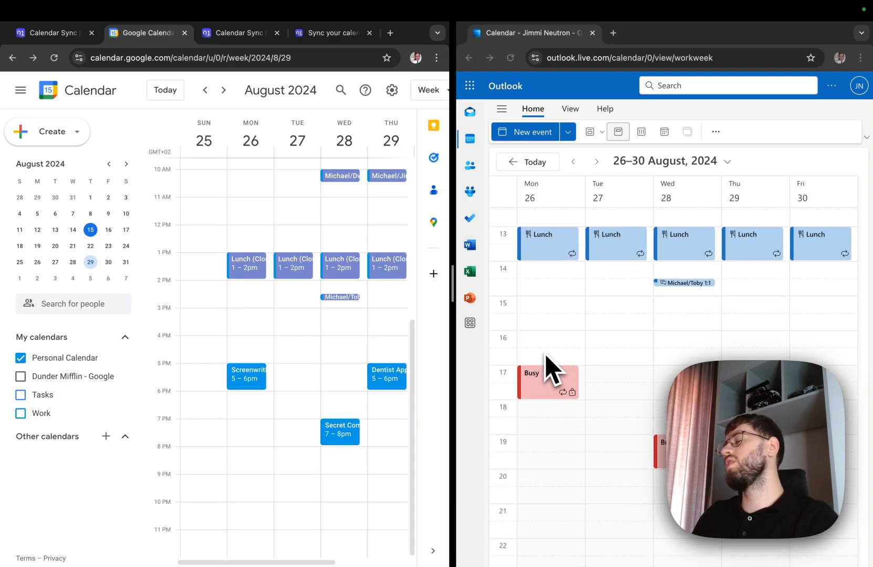
pyautogui.click(547, 378)
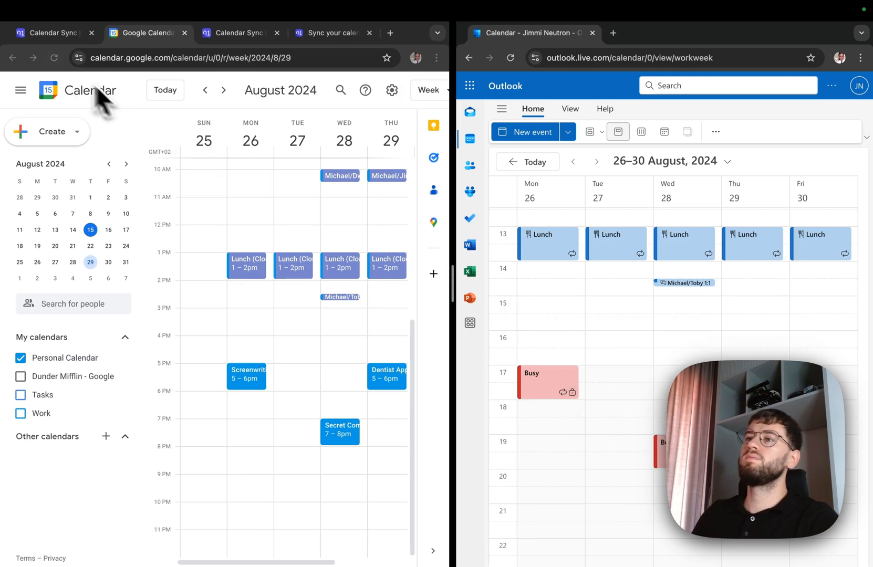
pyautogui.click(56, 33)
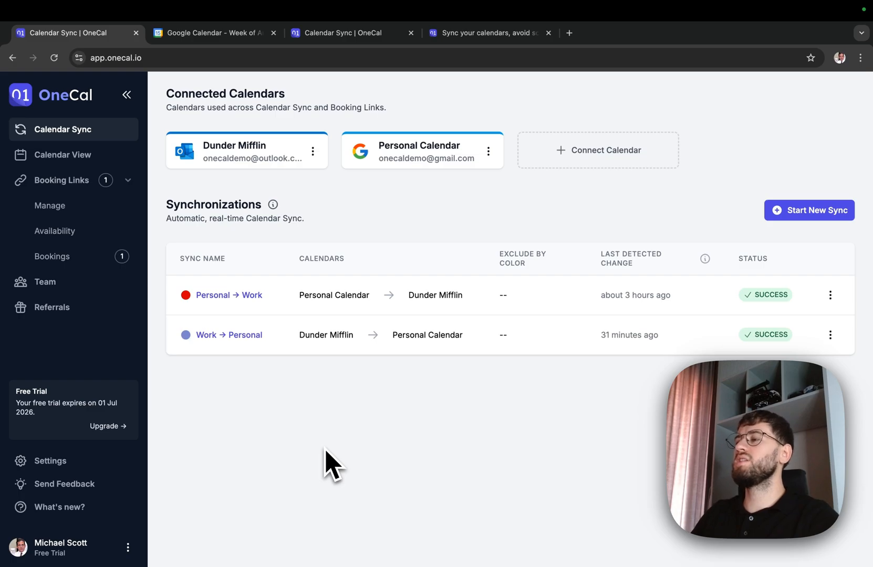
pyautogui.moveTo(800, 239)
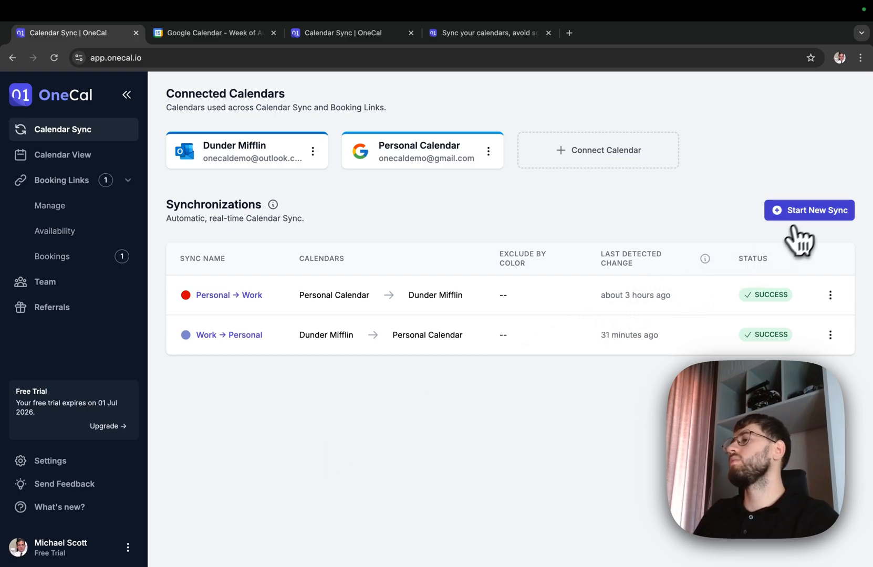
# Start a new sync, then browse the website's Multi-way Calendar Sync section.
pyautogui.click(809, 210)
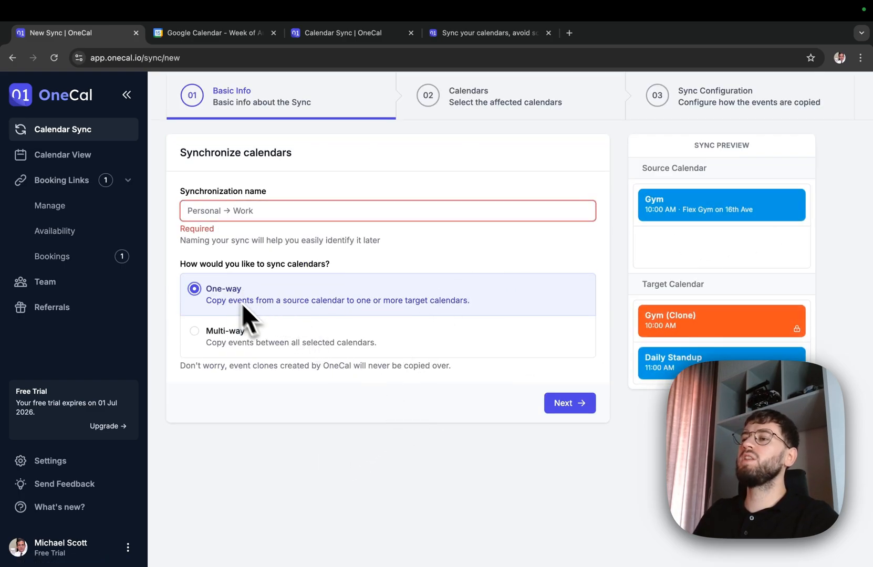
pyautogui.click(489, 33)
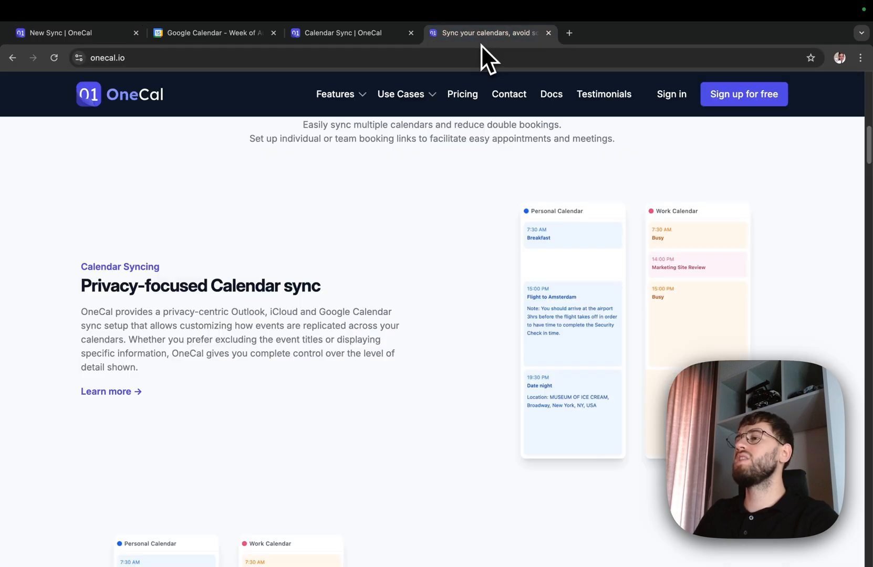
pyautogui.scroll(-3)
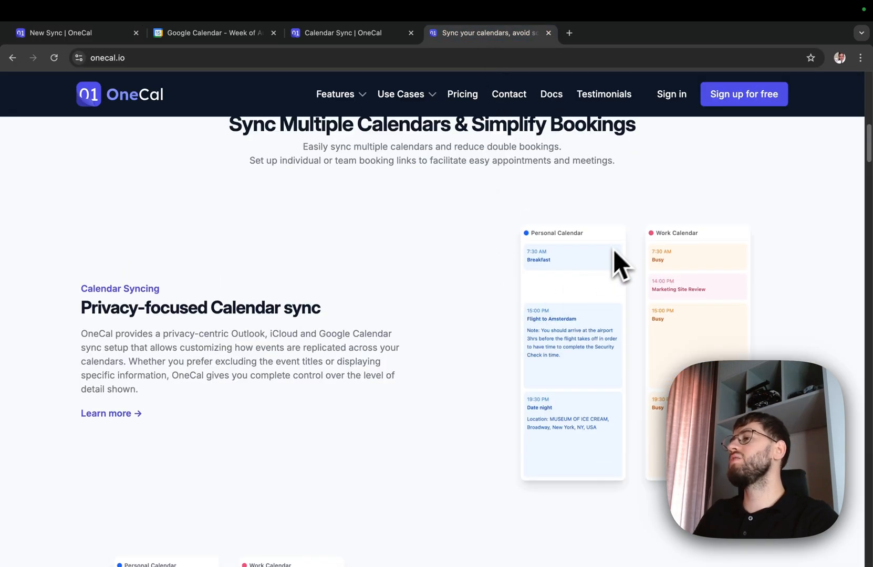
pyautogui.moveTo(663, 251)
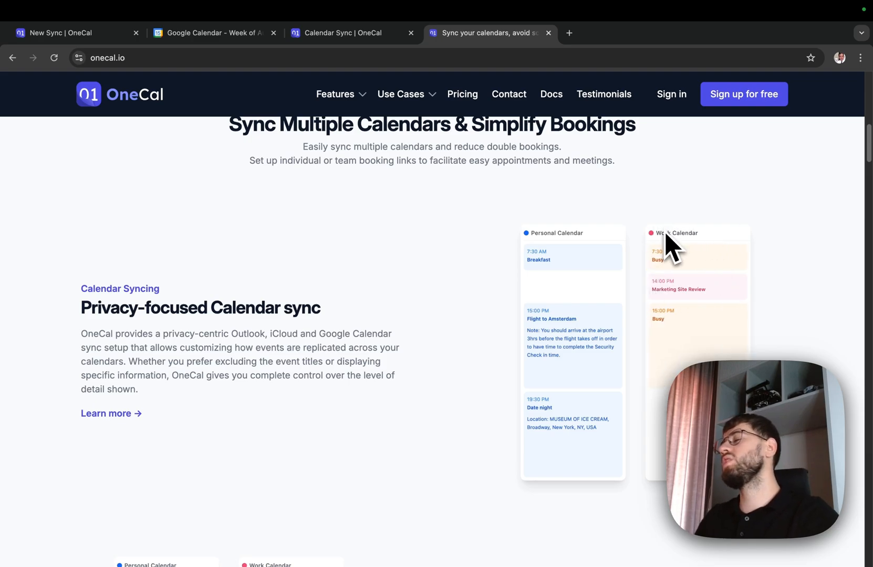
pyautogui.moveTo(582, 229)
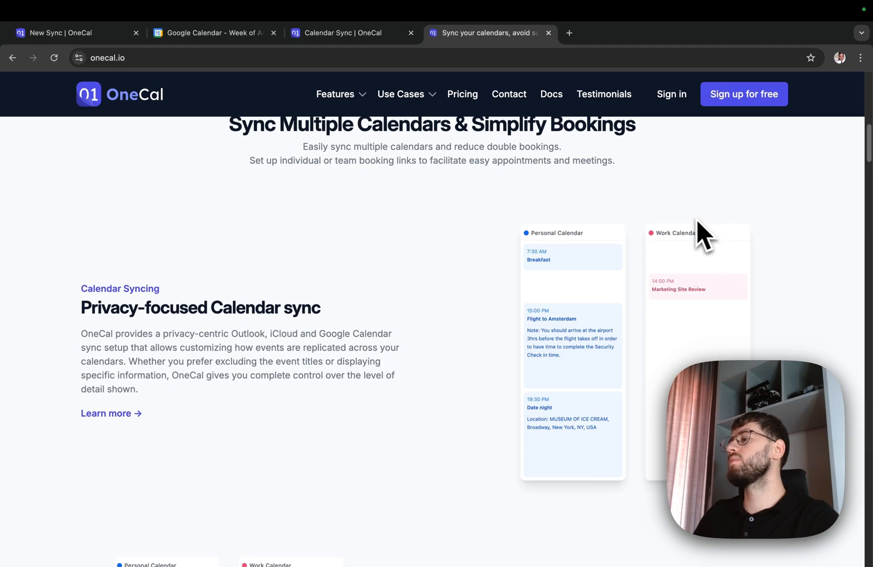
pyautogui.scroll(-3)
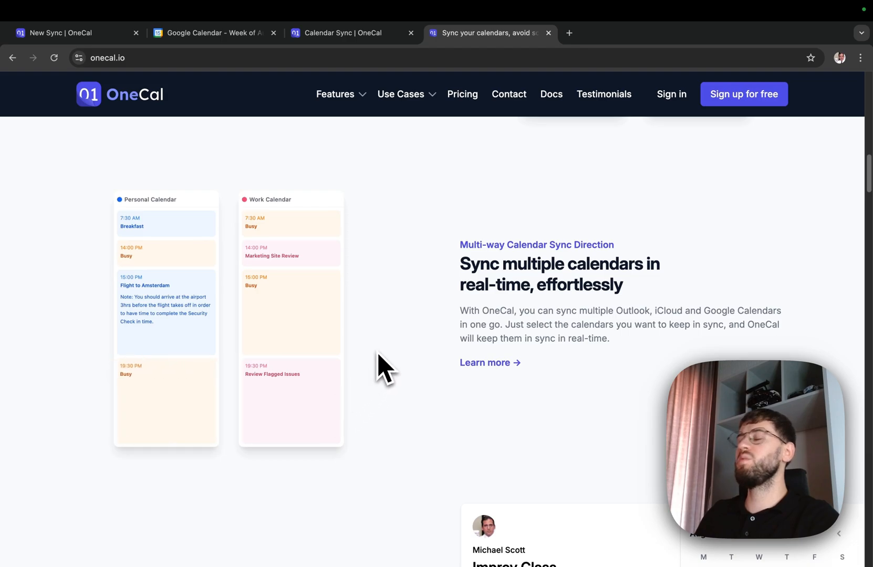
pyautogui.moveTo(201, 423)
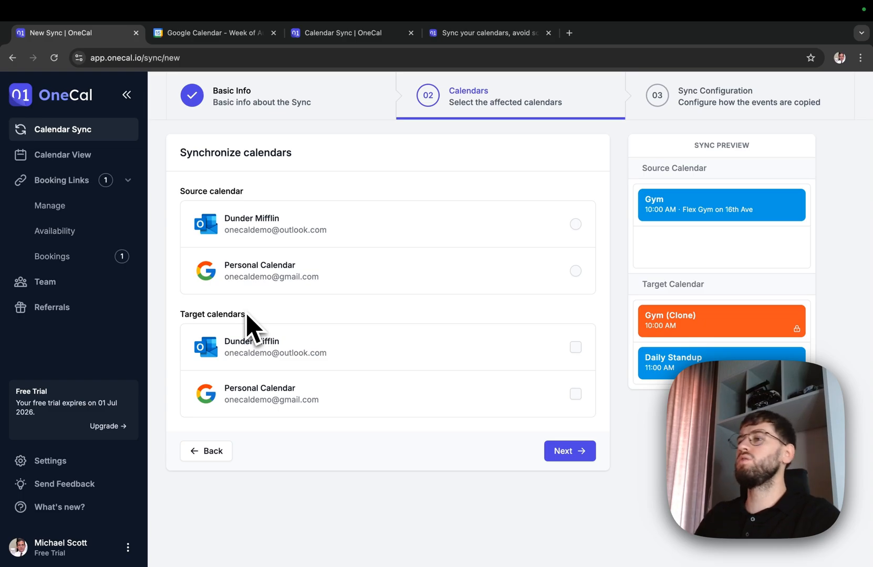
# Make Personal Calendar the source, choose Multi-way, and review the Sync Configuration options.
pyautogui.click(575, 271)
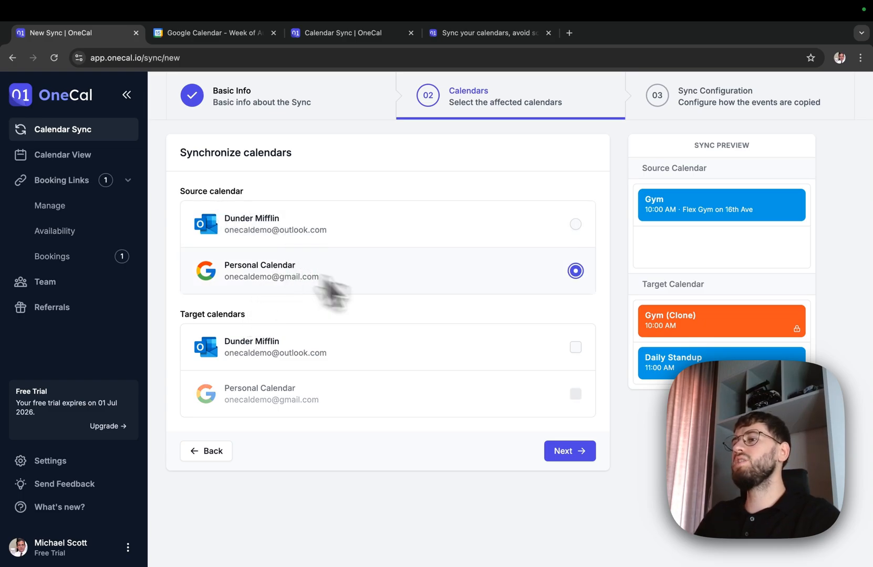
pyautogui.click(206, 450)
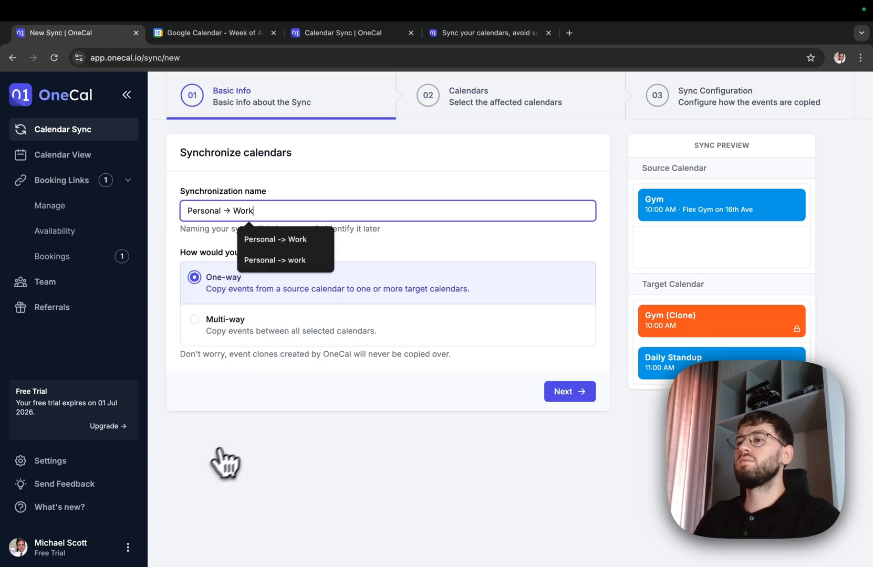
pyautogui.click(569, 391)
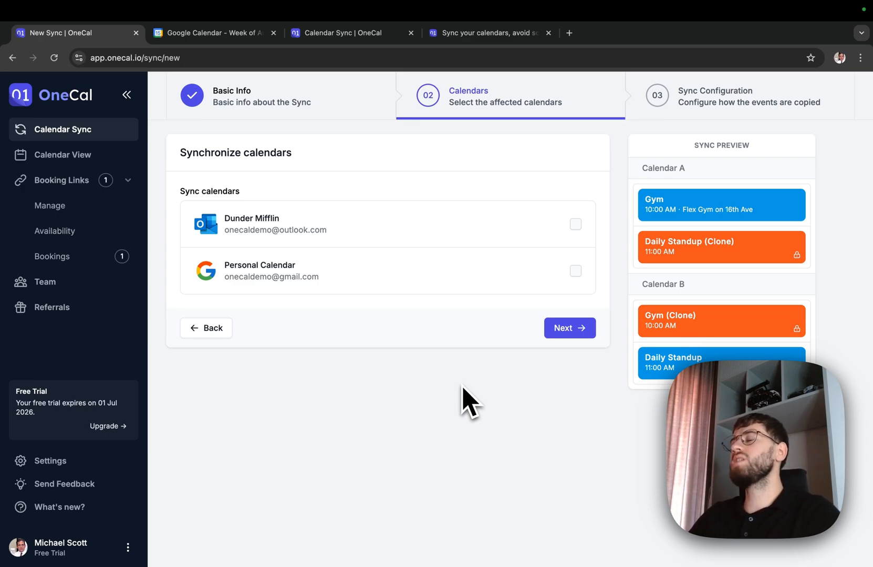
pyautogui.moveTo(473, 362)
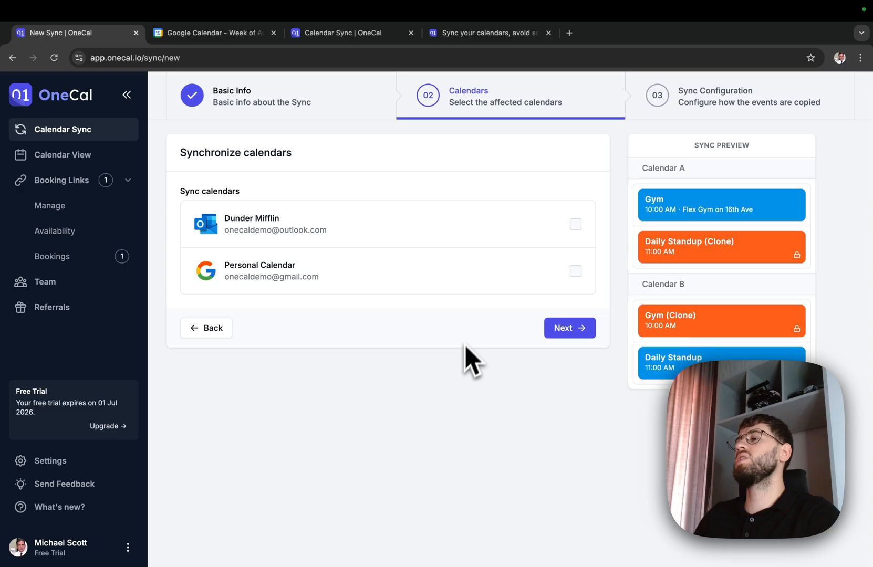
pyautogui.click(569, 328)
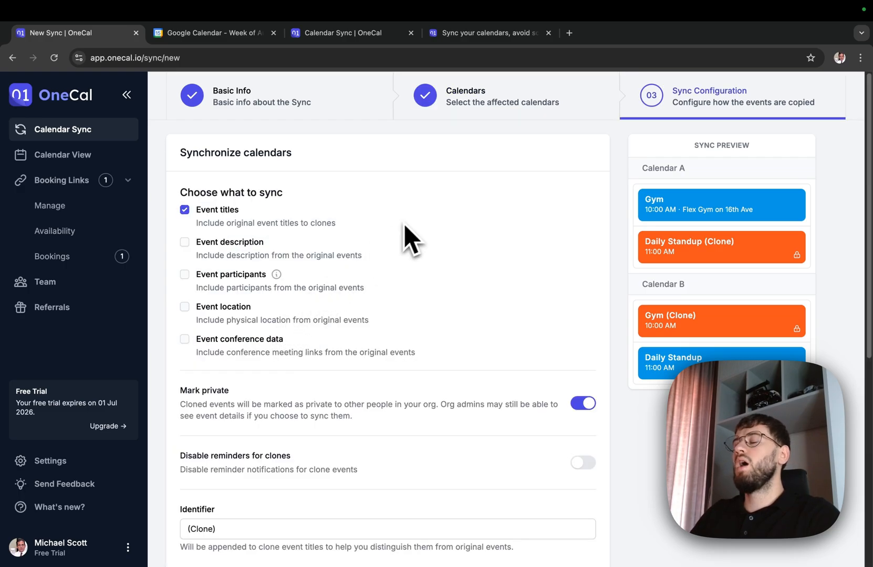
pyautogui.moveTo(412, 239)
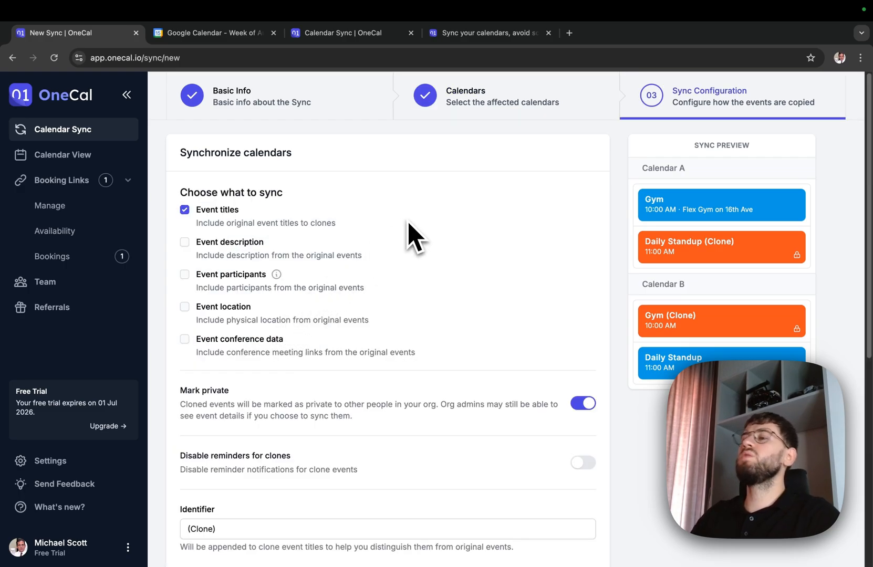
pyautogui.scroll(-3)
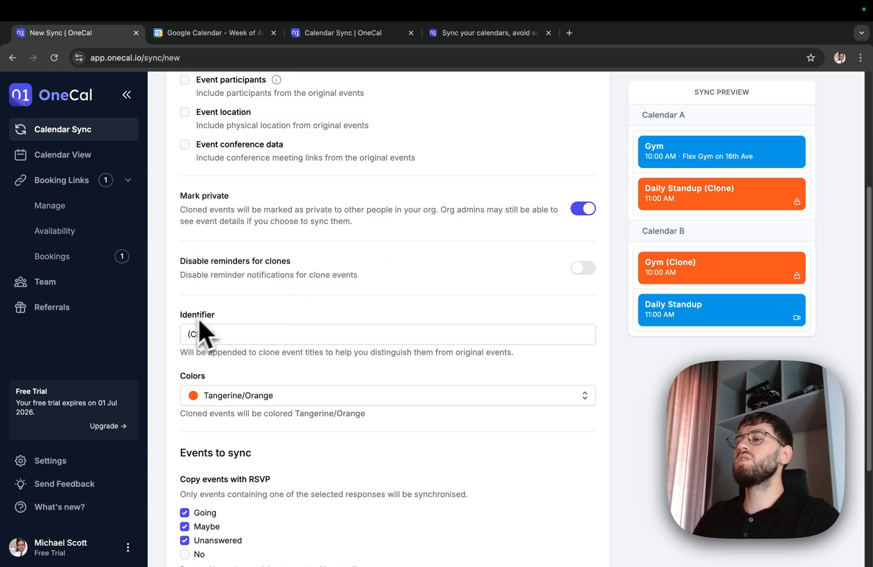
pyautogui.scroll(-3)
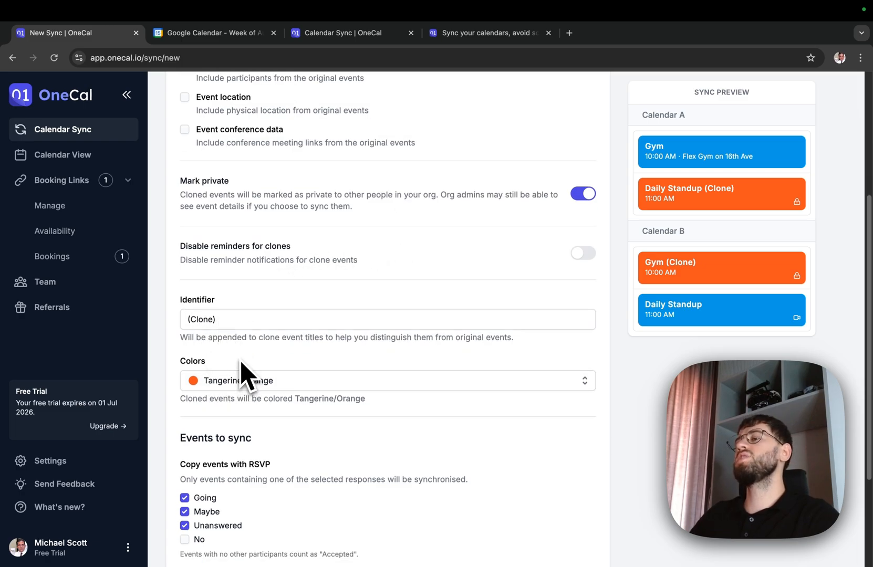